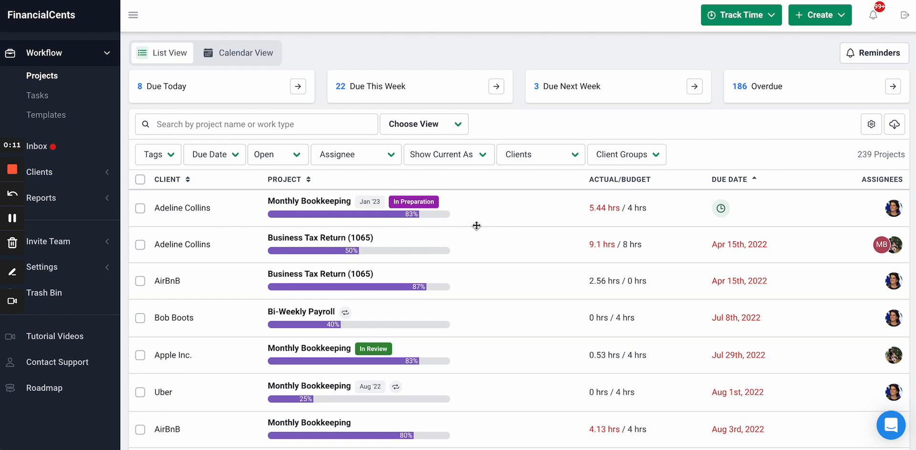
{"action": "mouse_move", "coordinate": [201, 170]}
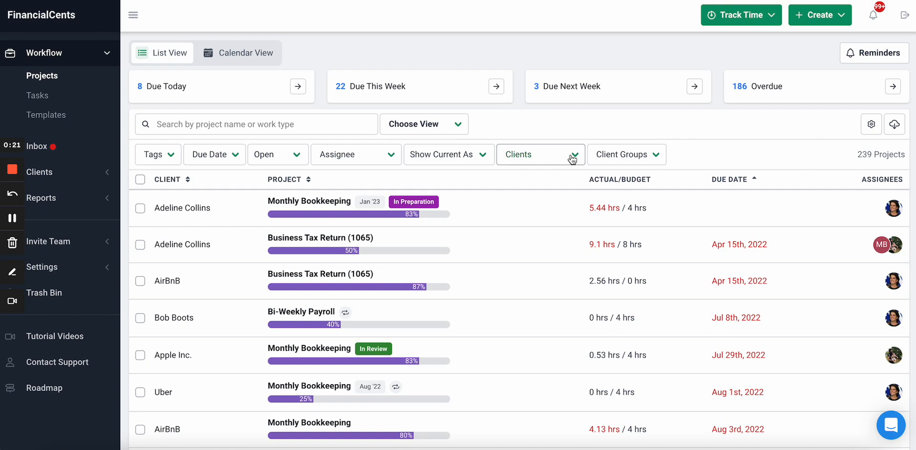
Apply the Monthly Bookkeeping (in review) saved view to the projects list.
{"action": "left_click", "coordinate": [255, 124]}
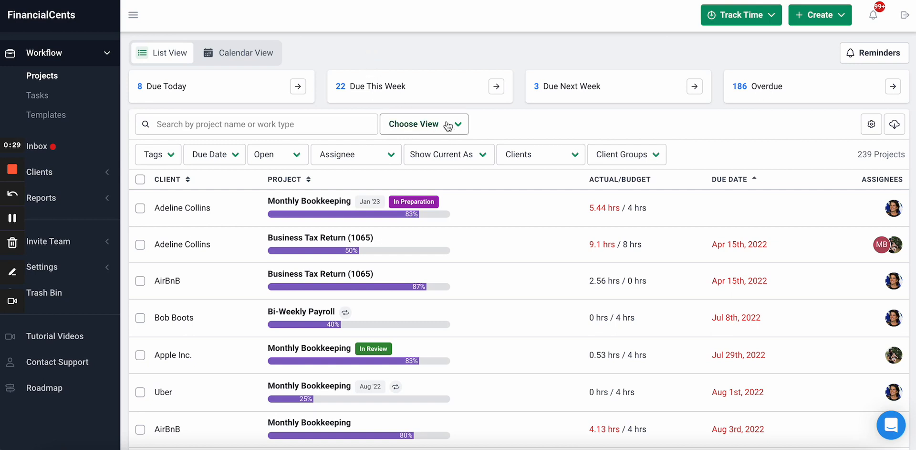
{"action": "left_click", "coordinate": [424, 123]}
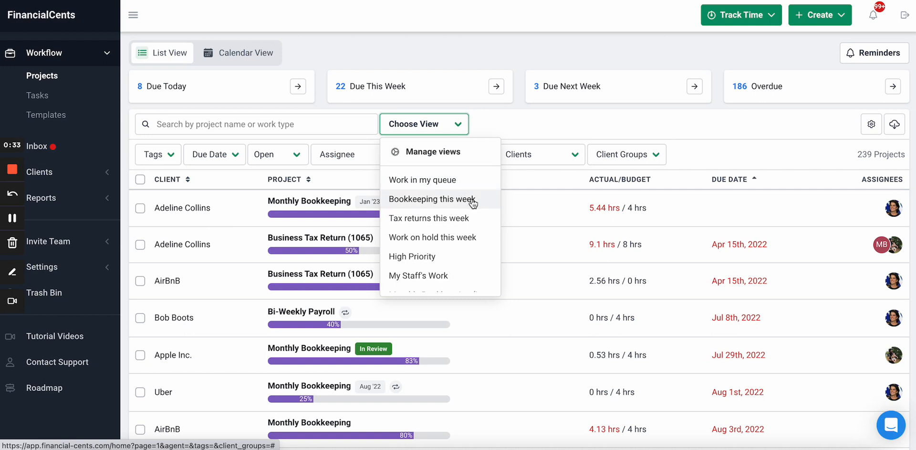
{"action": "mouse_move", "coordinate": [477, 219]}
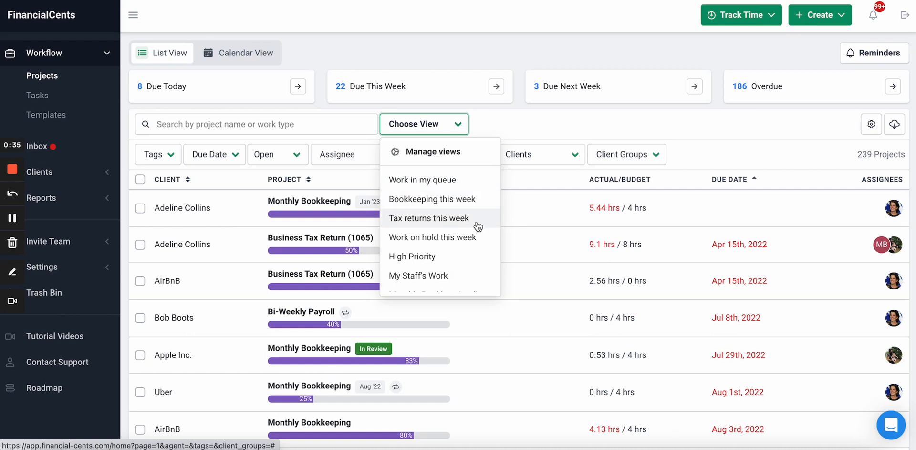
{"action": "mouse_move", "coordinate": [471, 270]}
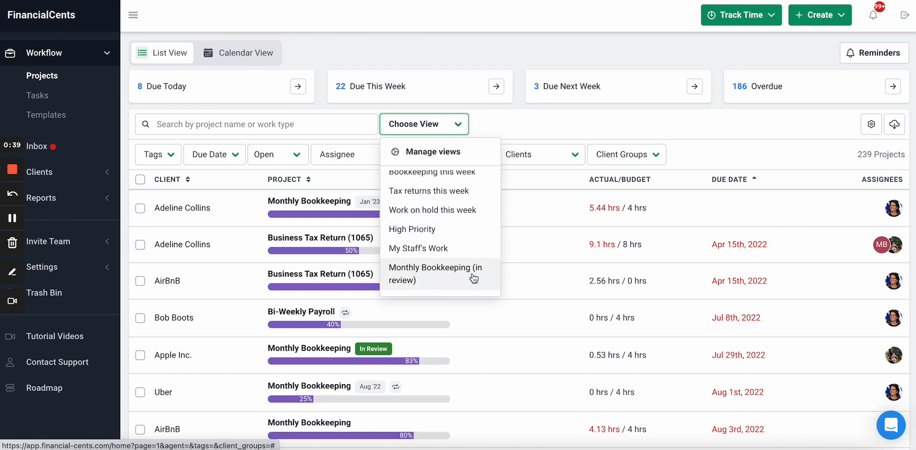
{"action": "scroll", "scroll_direction": "down", "scroll_amount": 3}
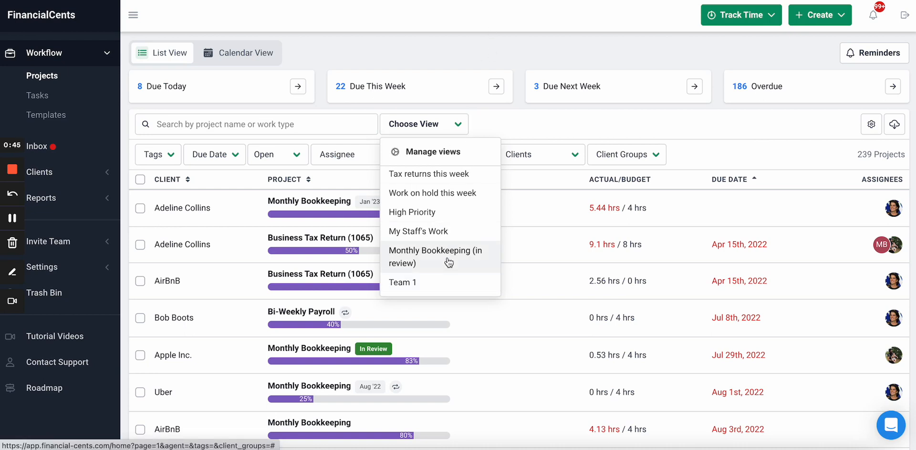
{"action": "left_click", "coordinate": [435, 256]}
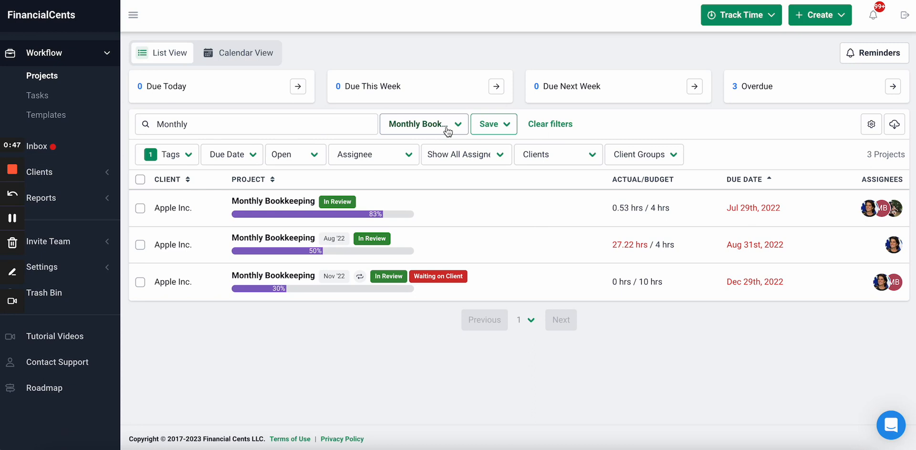
Switch to the High Priority view, then to Tax returns this week showing four tax returns due Mar 1st.
{"action": "left_click", "coordinate": [423, 123]}
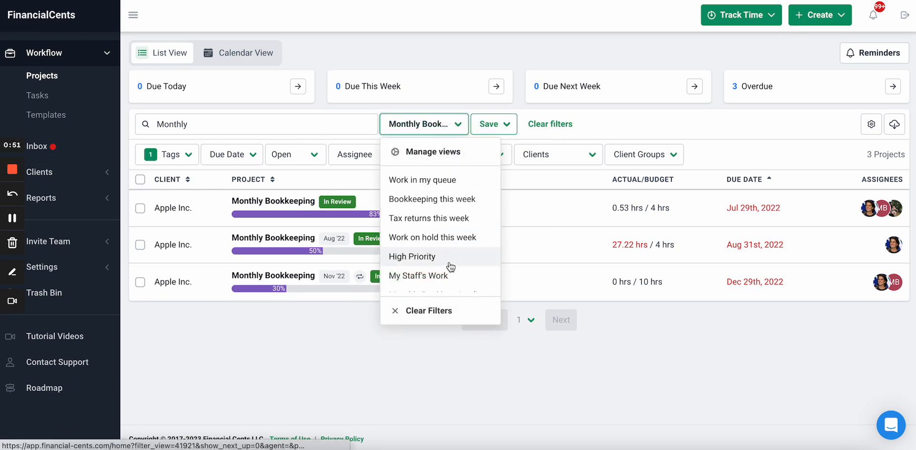
{"action": "left_click", "coordinate": [412, 256]}
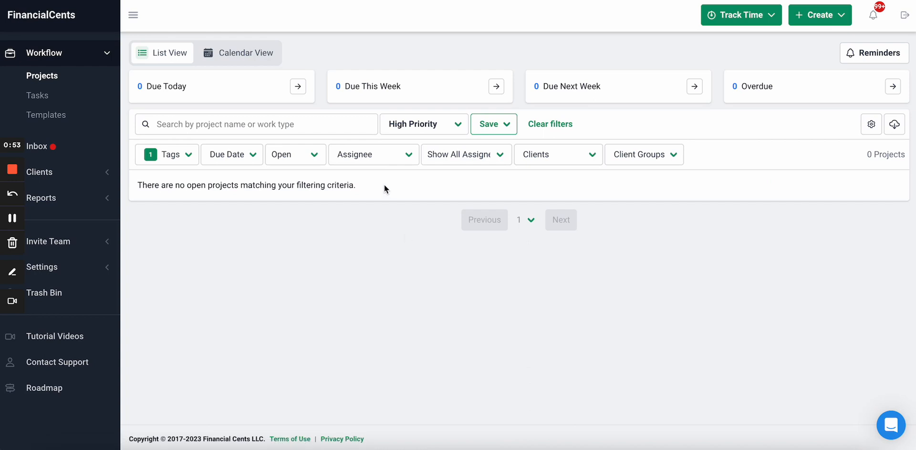
{"action": "left_click", "coordinate": [416, 123]}
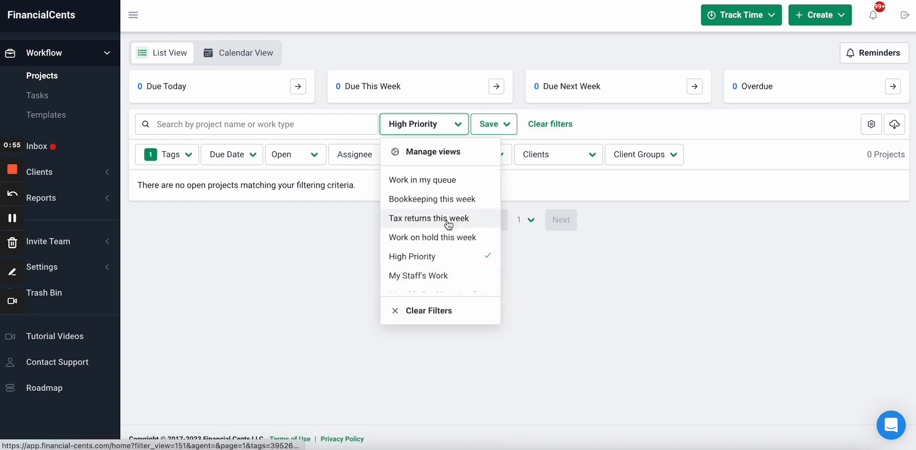
{"action": "left_click", "coordinate": [427, 217]}
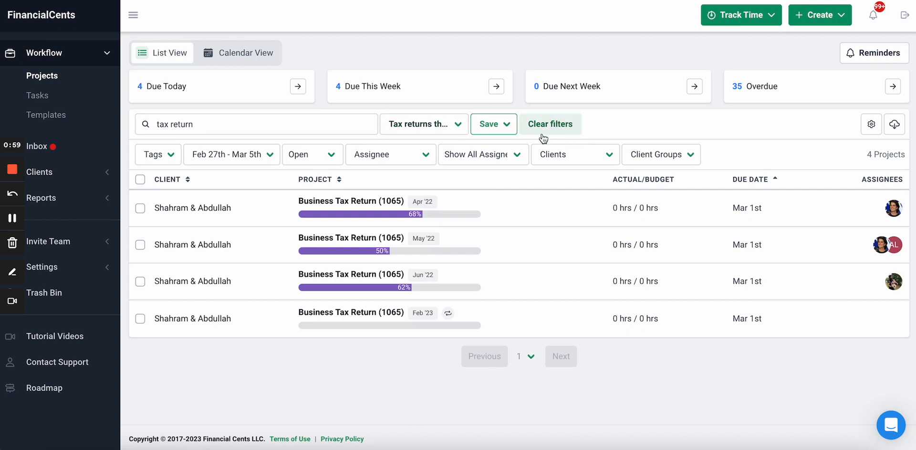
Clear all filters, search 'Book' and filter by the Waiting on Client tag, then start saving as a new view.
{"action": "left_click", "coordinate": [550, 124]}
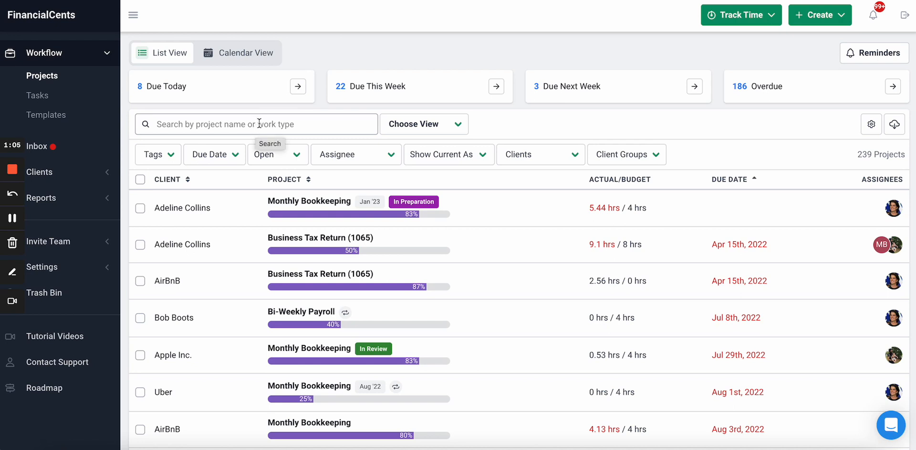
{"action": "type", "text": "Book"}
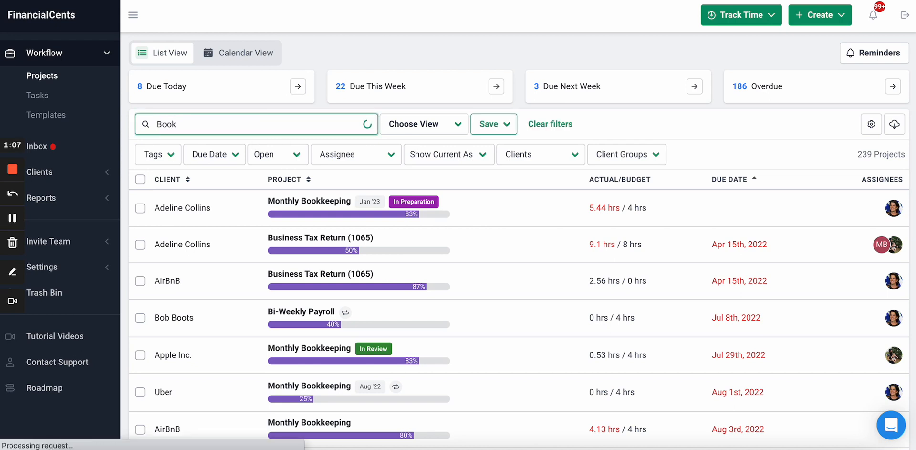
{"action": "left_click", "coordinate": [155, 154]}
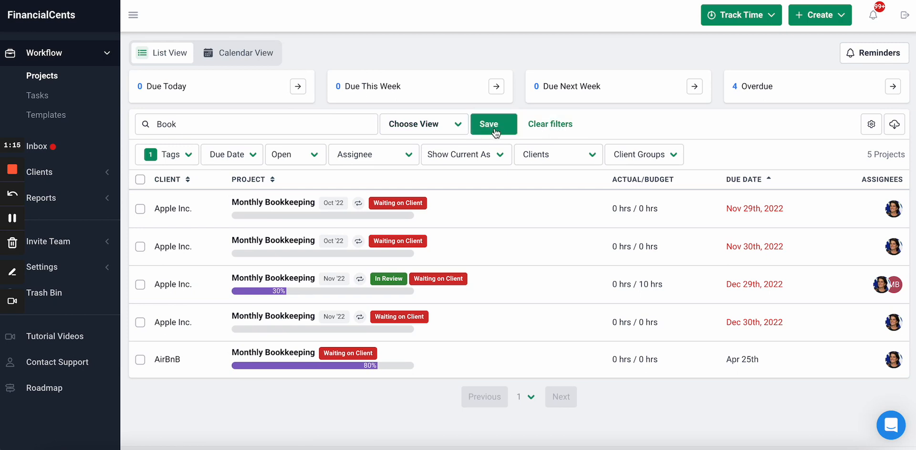
{"action": "left_click", "coordinate": [493, 123]}
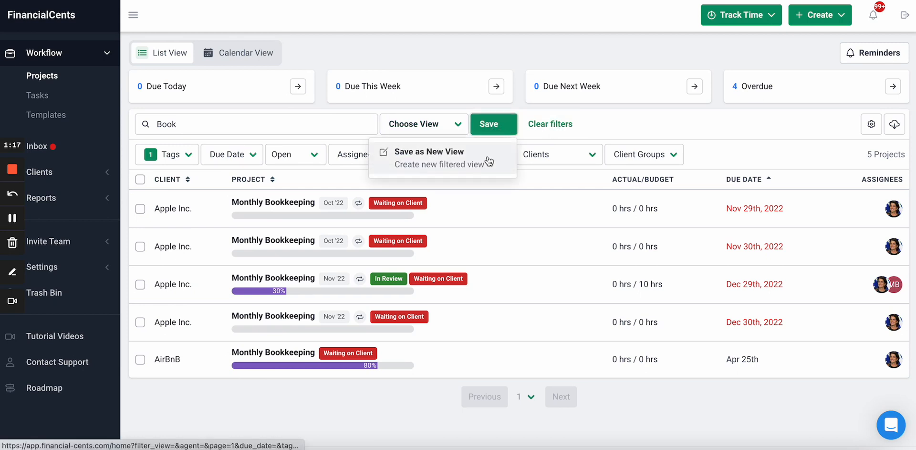
{"action": "left_click", "coordinate": [427, 152]}
{"action": "type", "text": "Bookkeeping (w"}
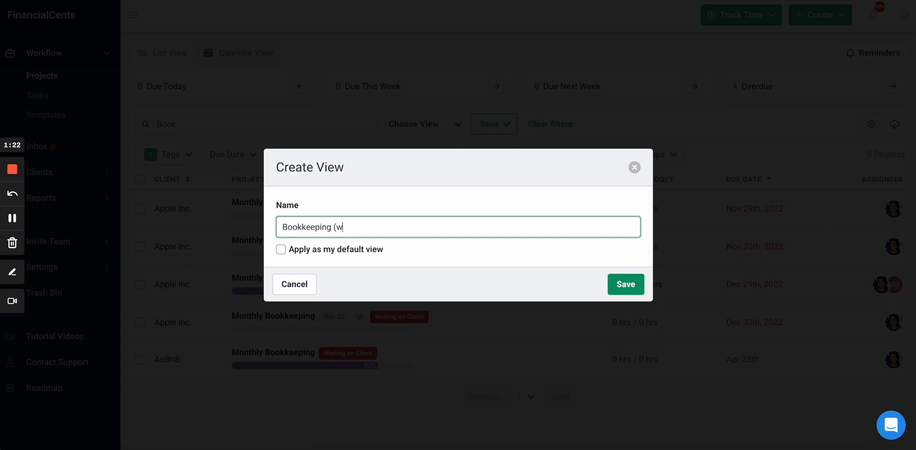
Name the new view 'Bookkeeping (waiting on clients)' and save it.
{"action": "type", "text": "aiting on clie"}
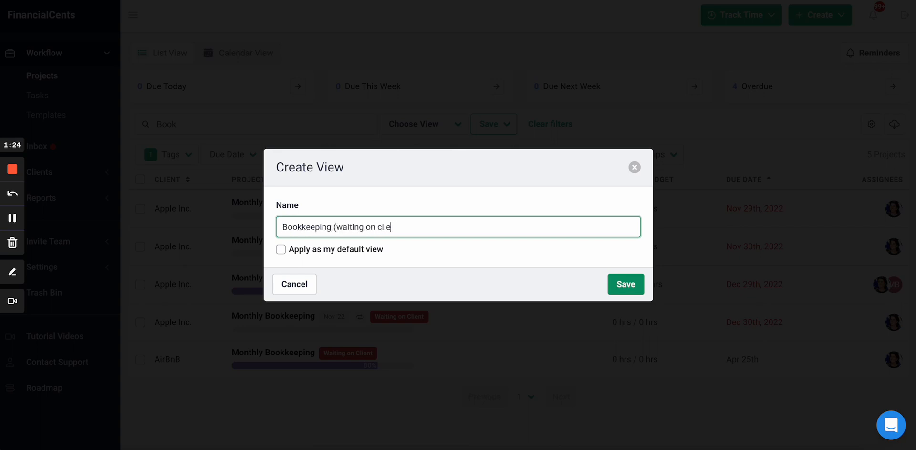
{"action": "type", "text": "nts)"}
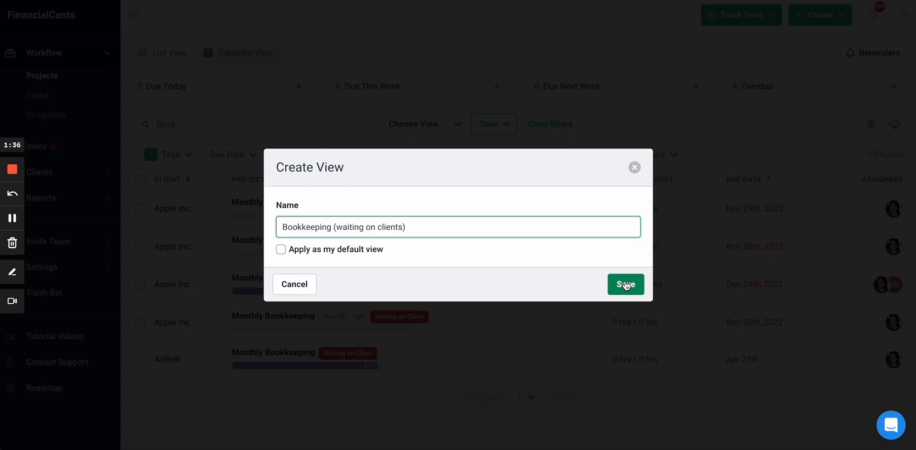
{"action": "left_click", "coordinate": [624, 284]}
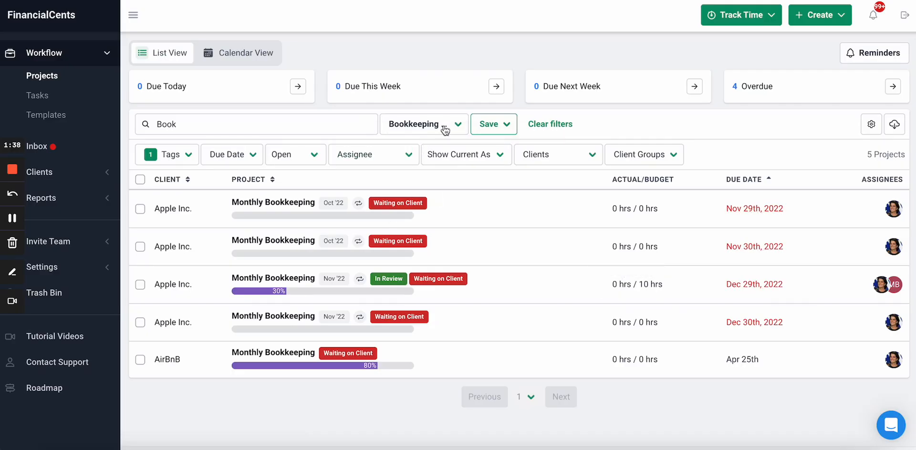
Add a This Month due-date filter (Mar 1st–31st) and save the changes to the existing view.
{"action": "left_click", "coordinate": [424, 123]}
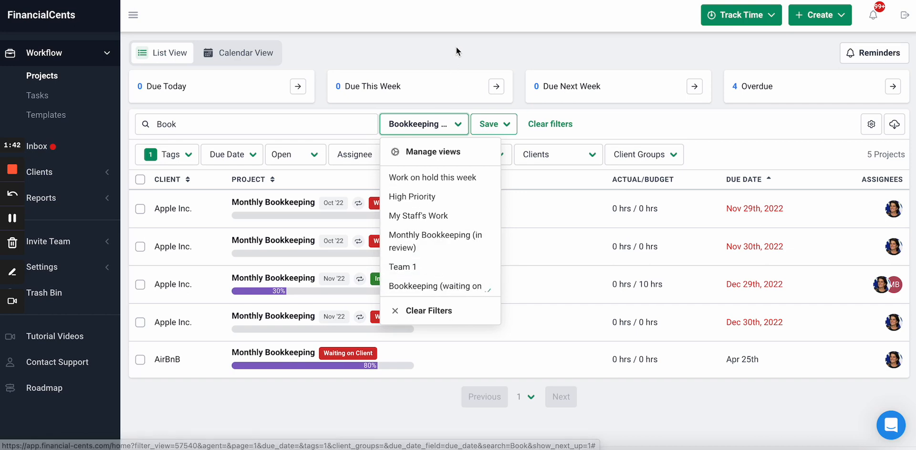
{"action": "left_click", "coordinate": [231, 154]}
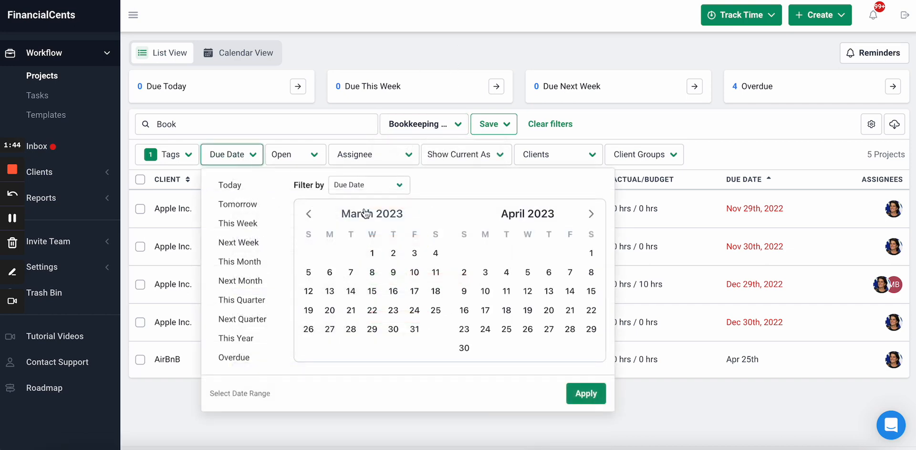
{"action": "left_click", "coordinate": [585, 393]}
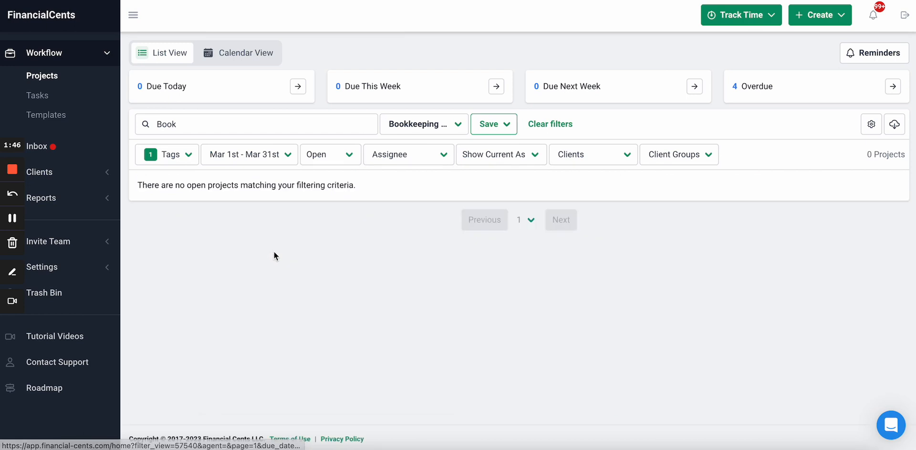
{"action": "left_click", "coordinate": [507, 124]}
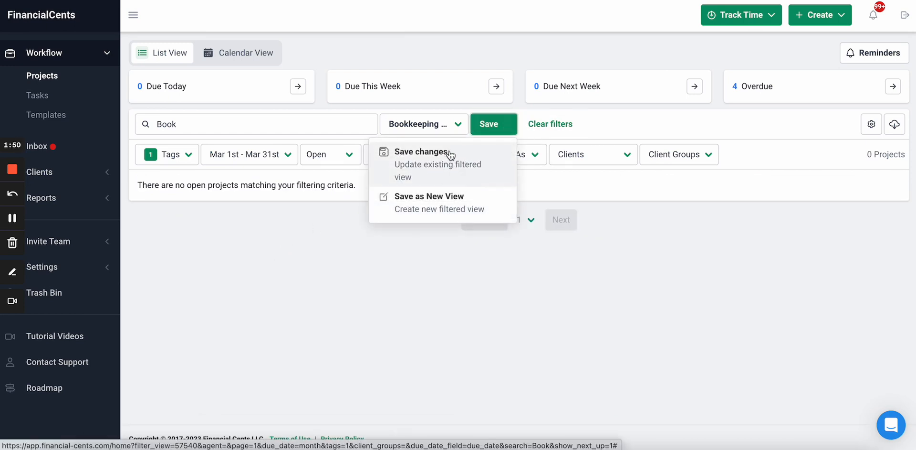
{"action": "left_click", "coordinate": [550, 123]}
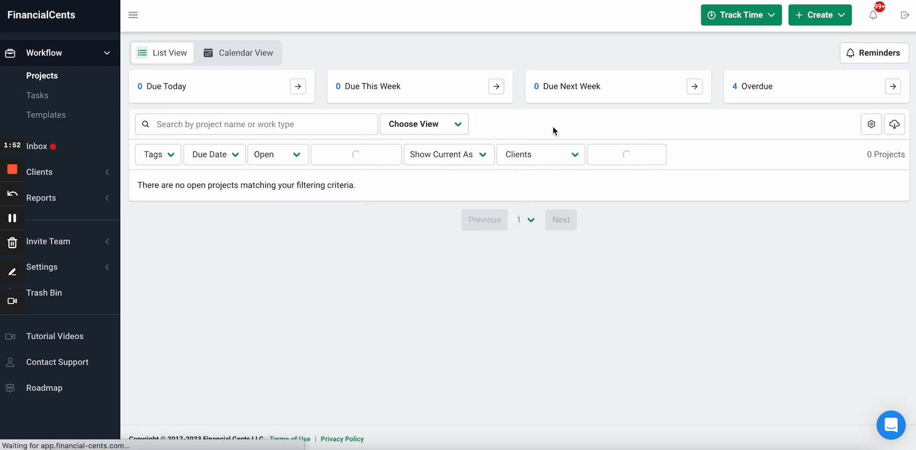